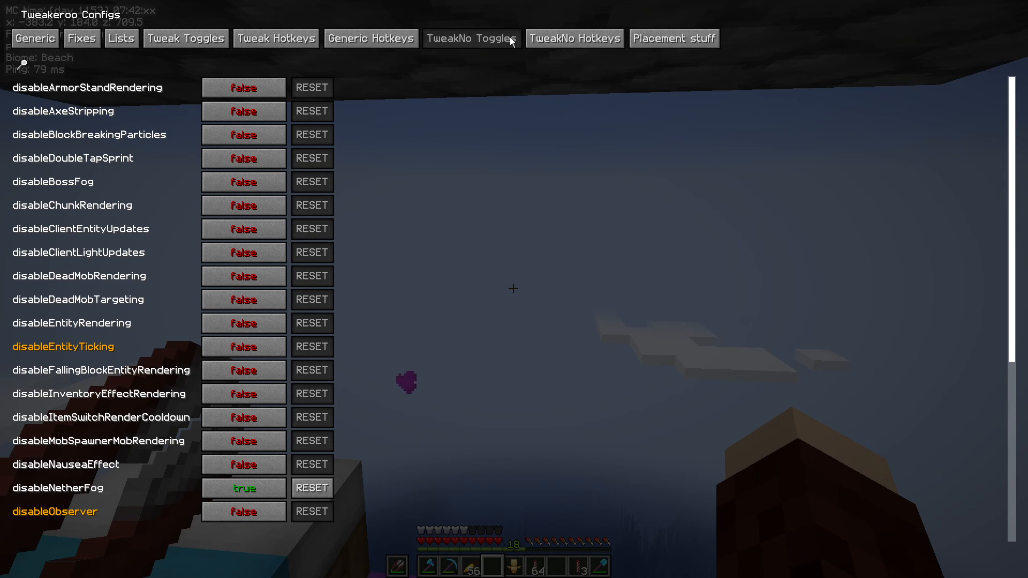
# Step: Switch to the disable tweaks' hotkey list and filter it by 'render'
pyautogui.click(575, 38)
pyautogui.write('red')
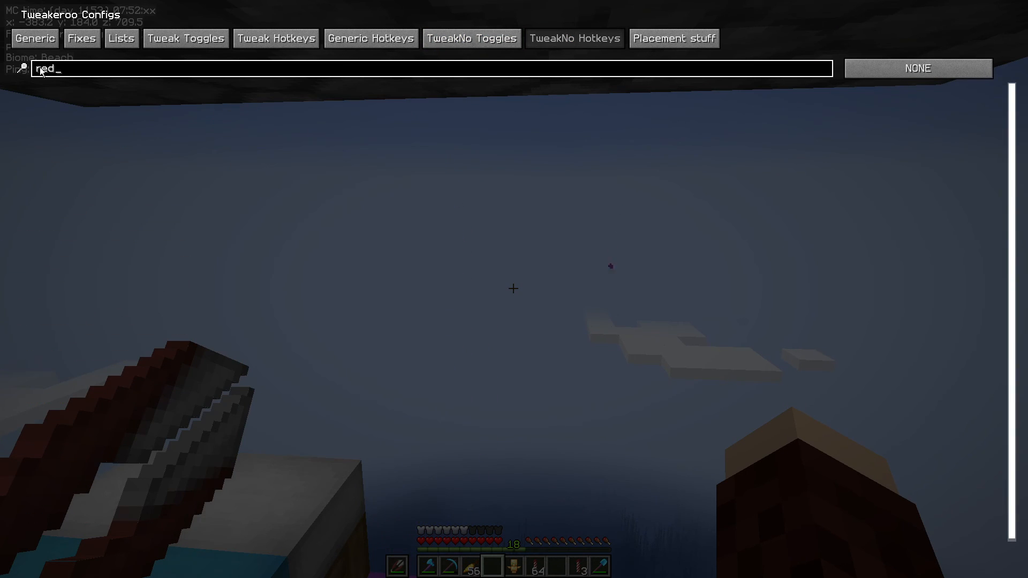
pyautogui.write('ender')
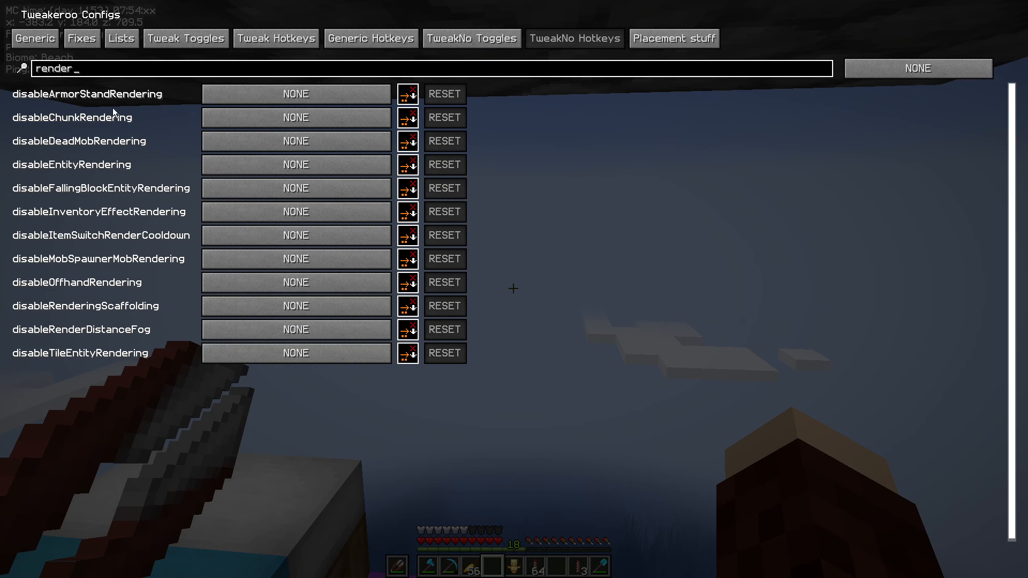
pyautogui.moveTo(112, 289)
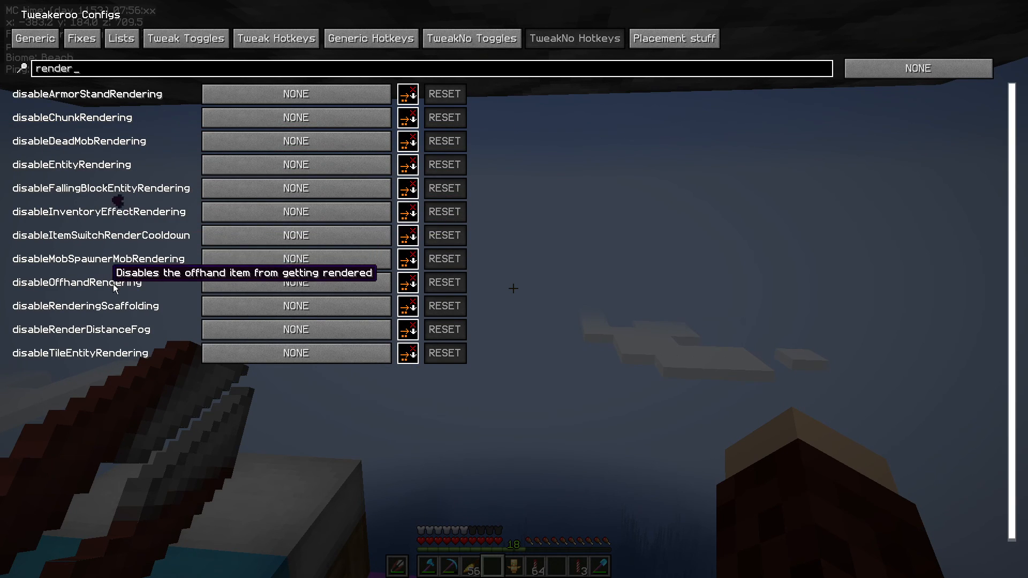
# Step: Assign LEFT_SHIFT + 1 to disableOffhandRendering and close the config back to the game
pyautogui.click(296, 283)
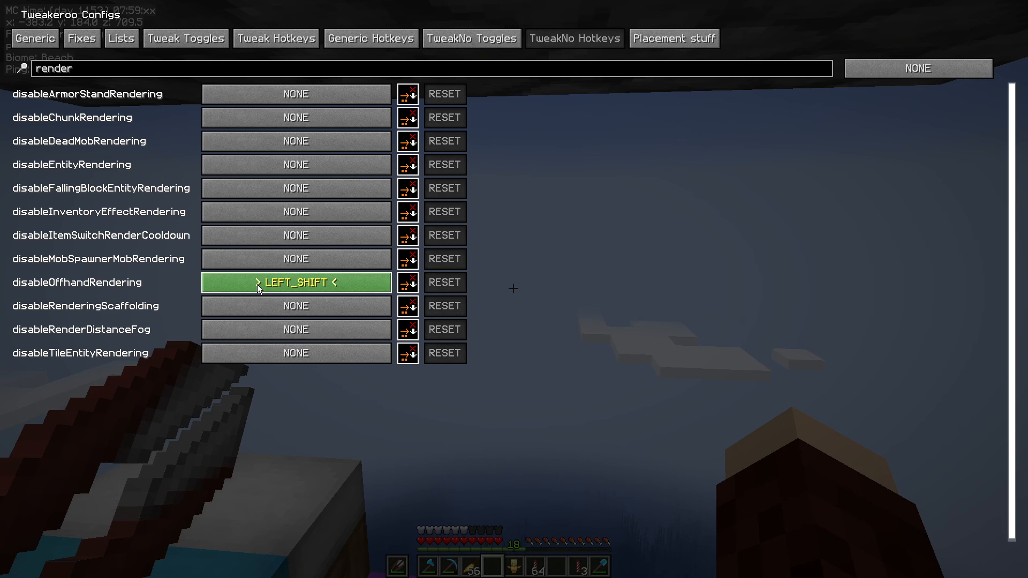
pyautogui.press('1')
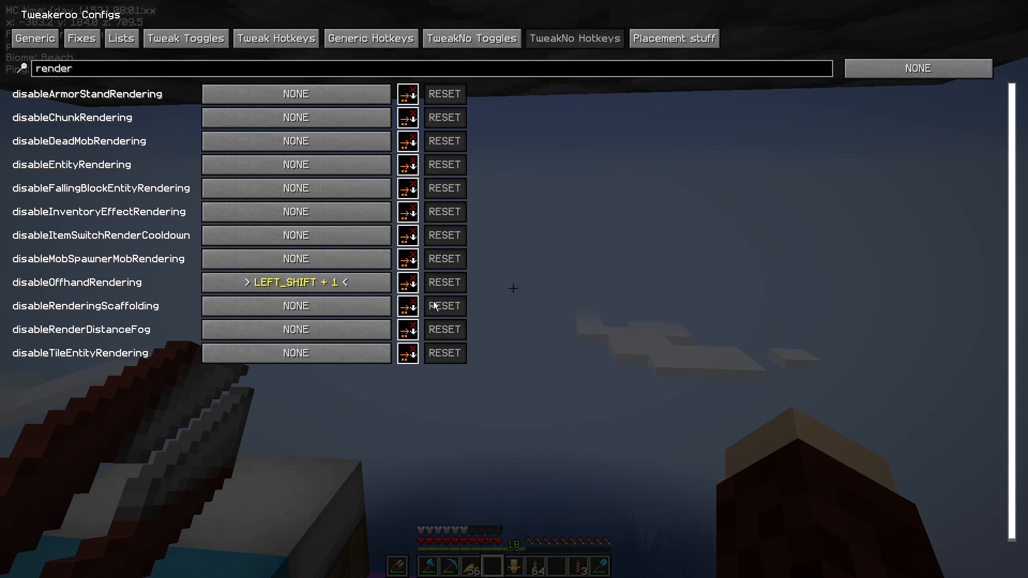
pyautogui.moveTo(532, 291)
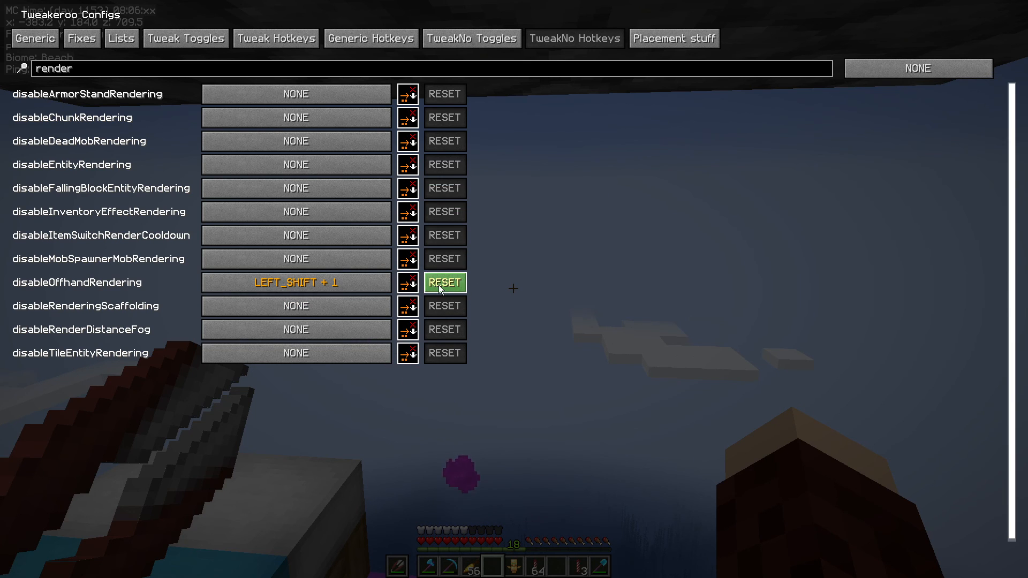
pyautogui.press('Escape')
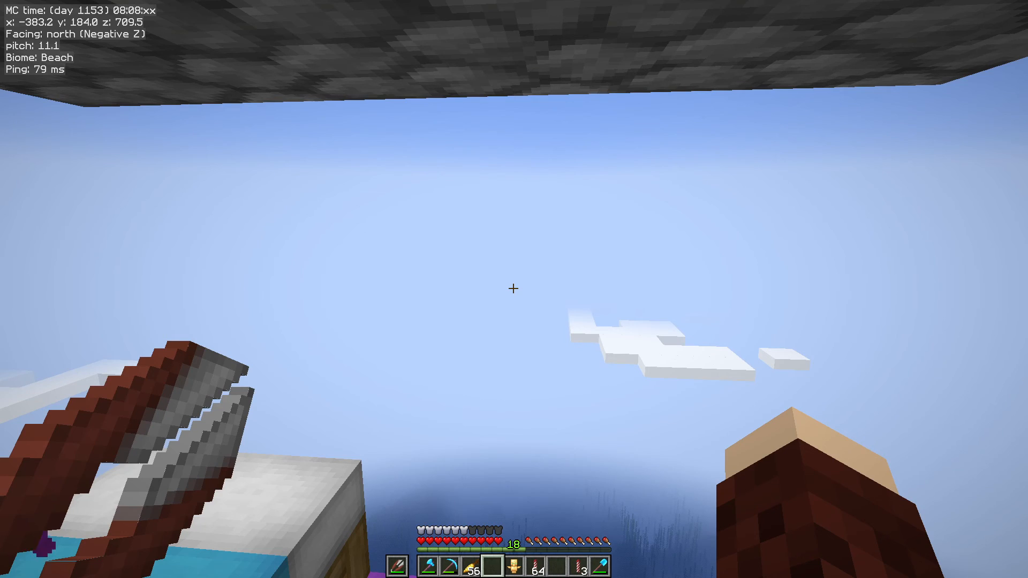